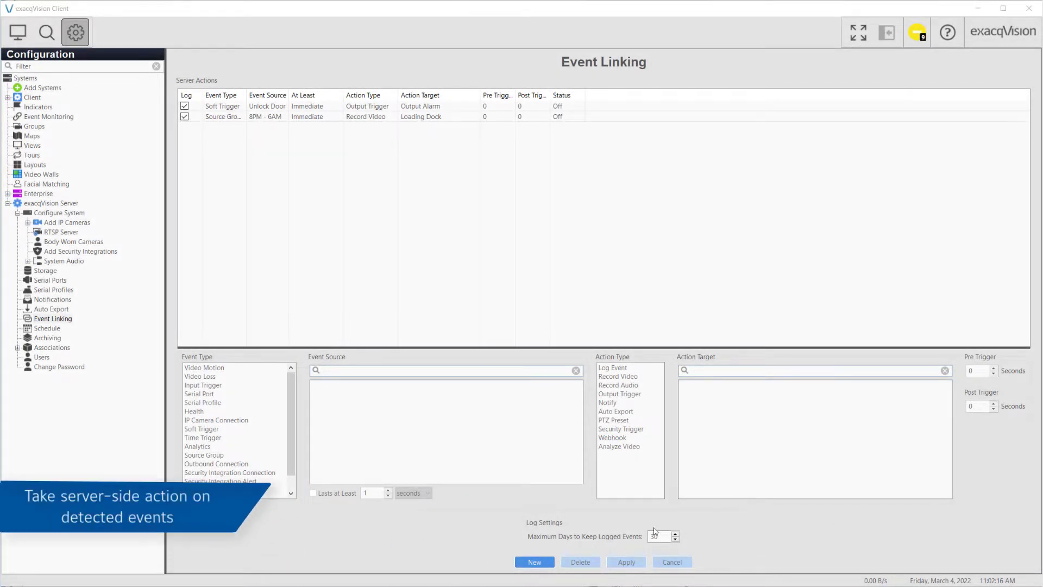
# Create and apply a rule: West Hallway video motion sends the camera to the East Hallway - Home PTZ preset
pyautogui.click(535, 562)
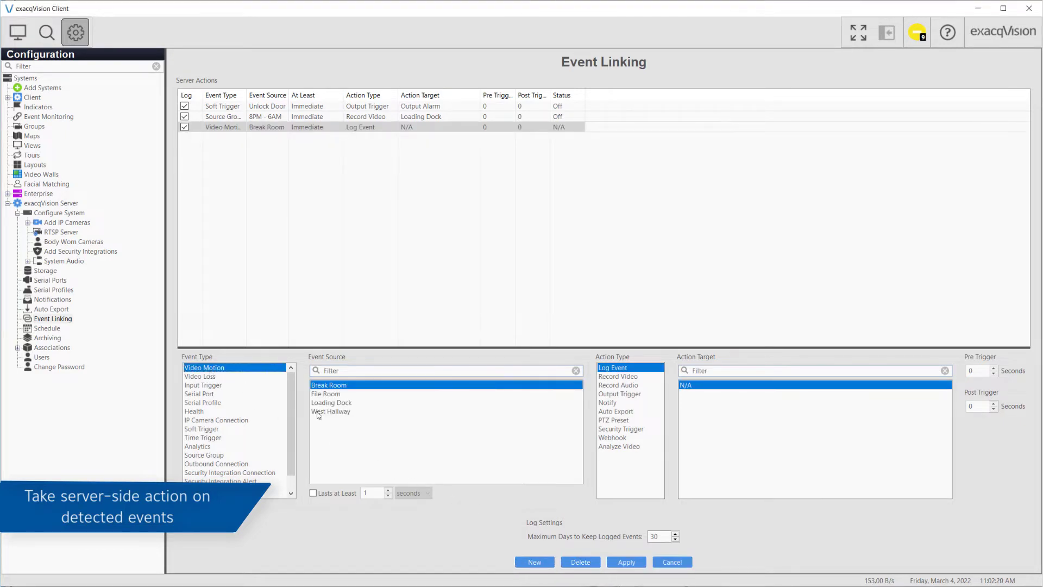
pyautogui.click(330, 411)
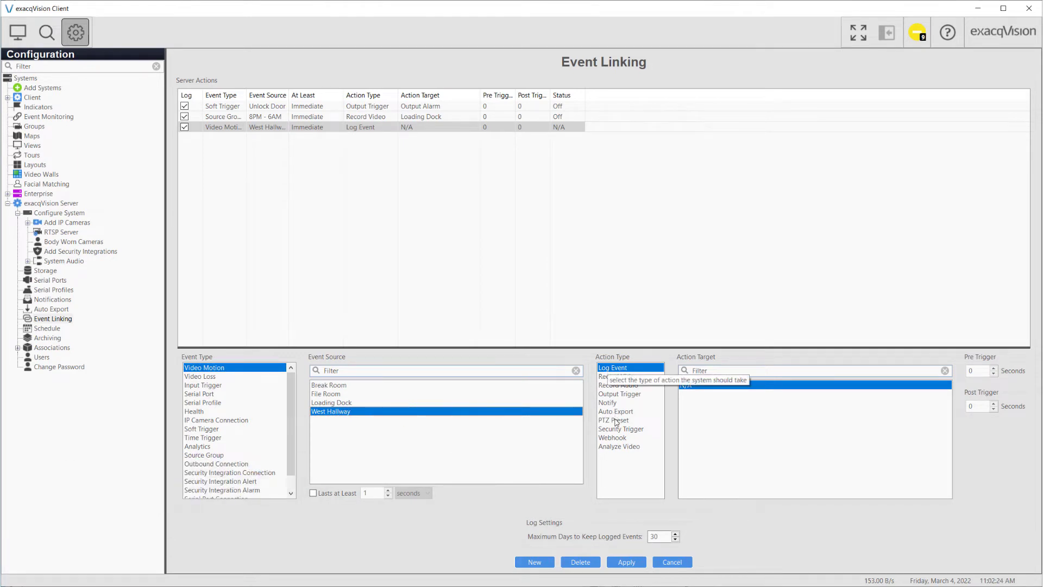
pyautogui.click(612, 419)
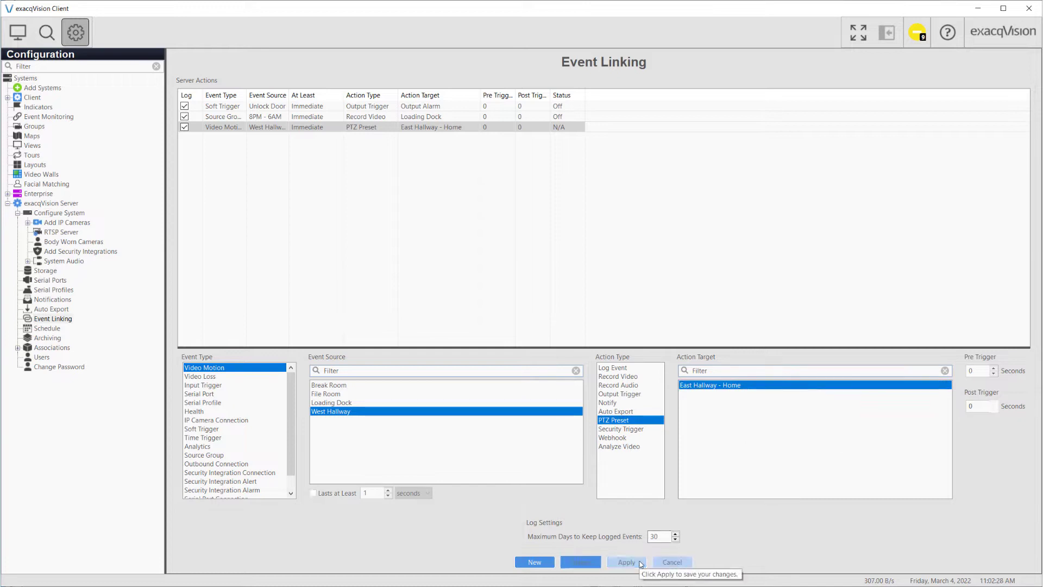
pyautogui.click(625, 561)
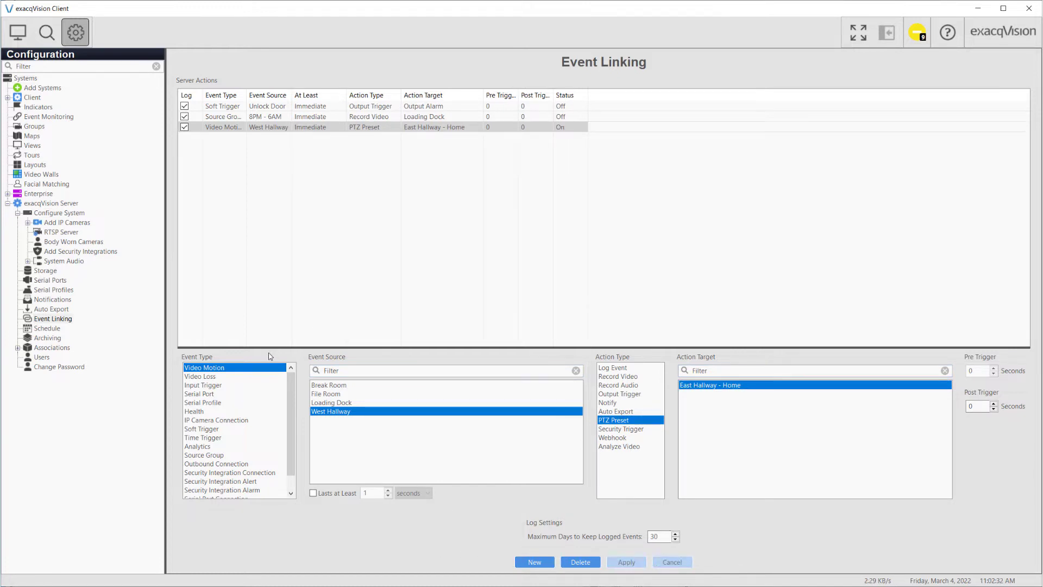
# Try Notify as the action instead, then cancel the unsaved change
pyautogui.click(608, 402)
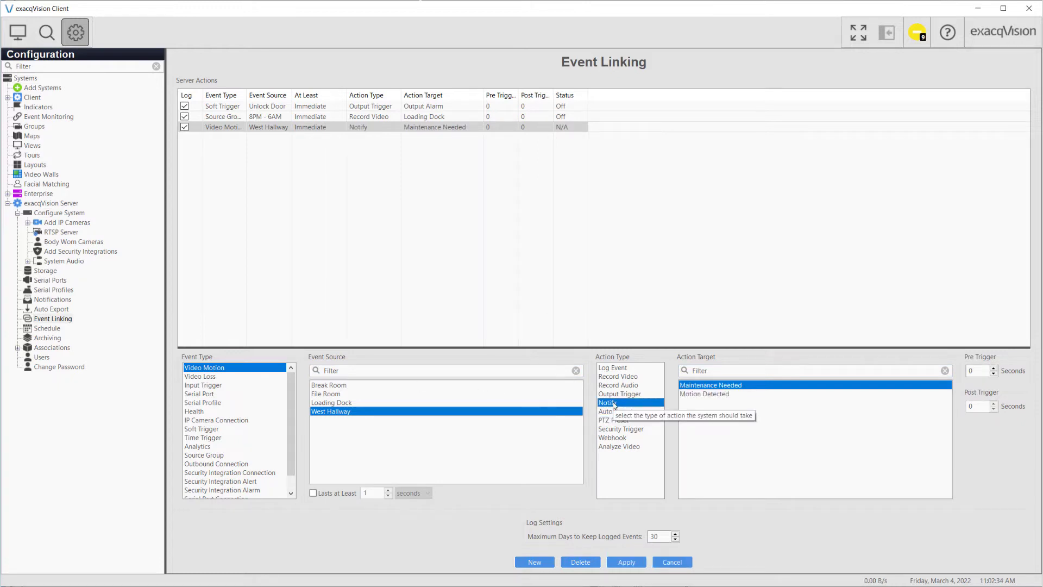
pyautogui.click(626, 562)
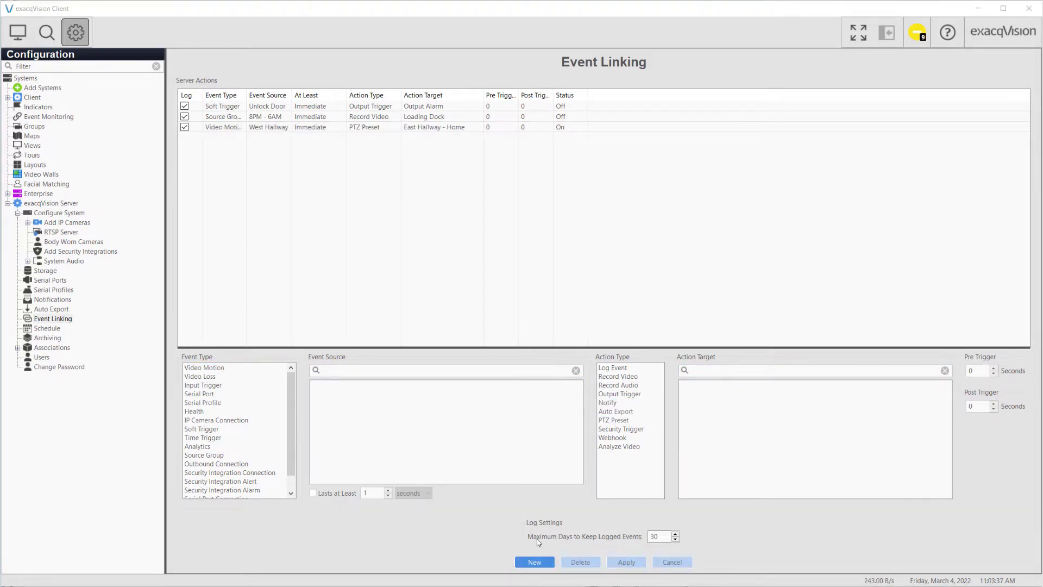
pyautogui.click(534, 562)
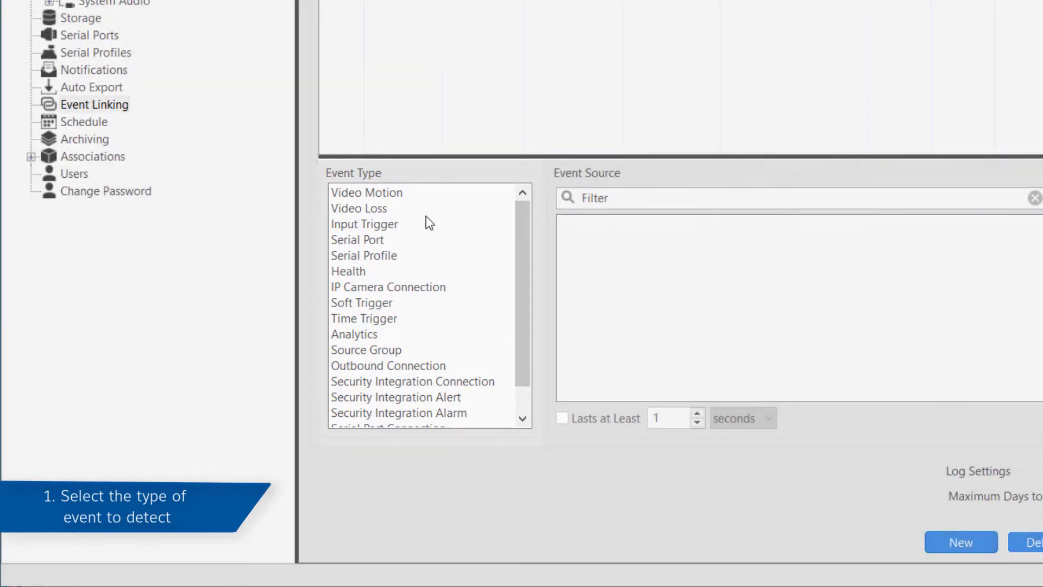
pyautogui.moveTo(412, 256)
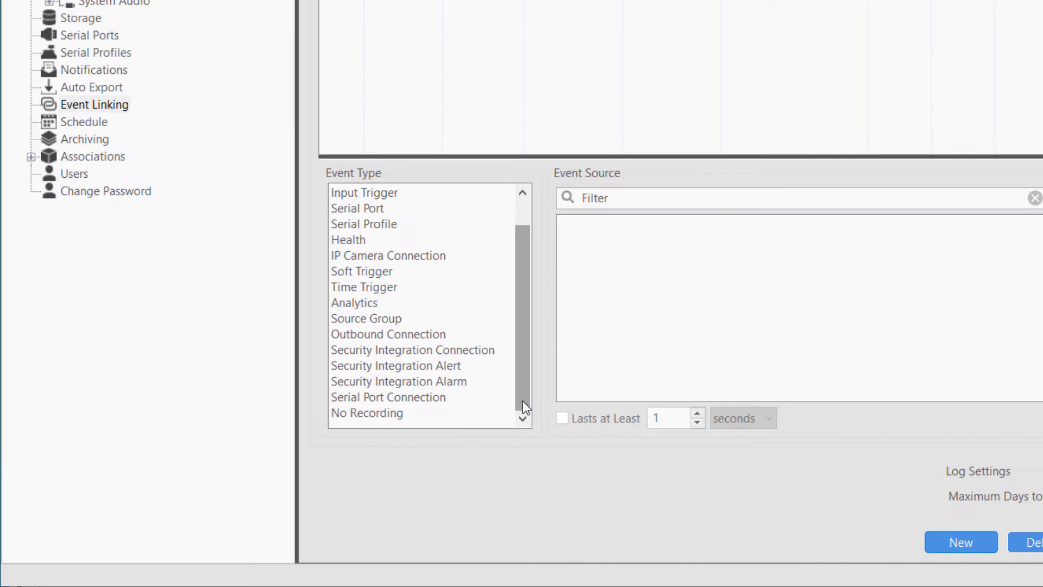
pyautogui.click(522, 400)
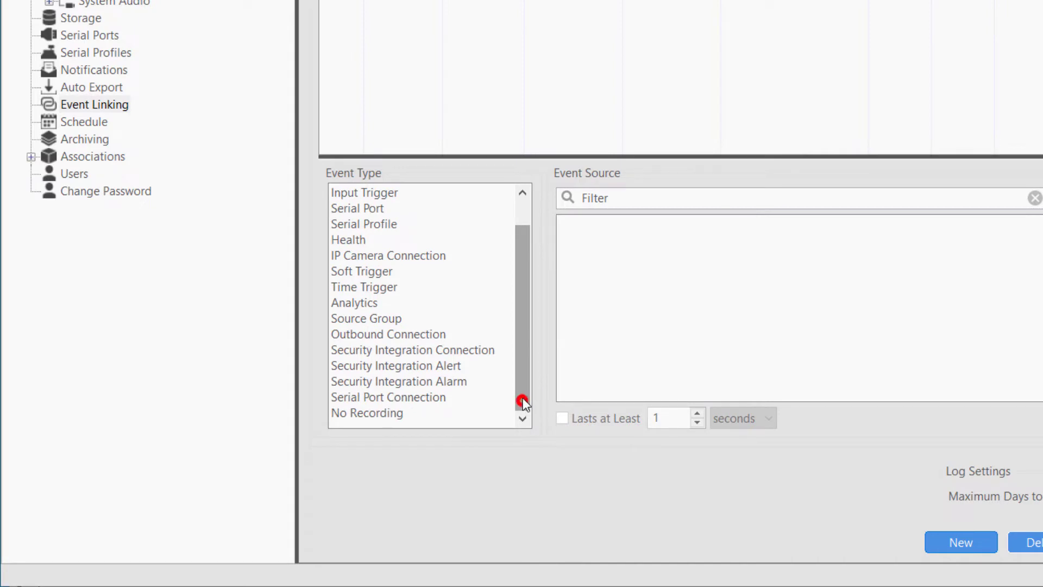
# Start another rule with Video Motion from the File Room as its event source
pyautogui.click(352, 195)
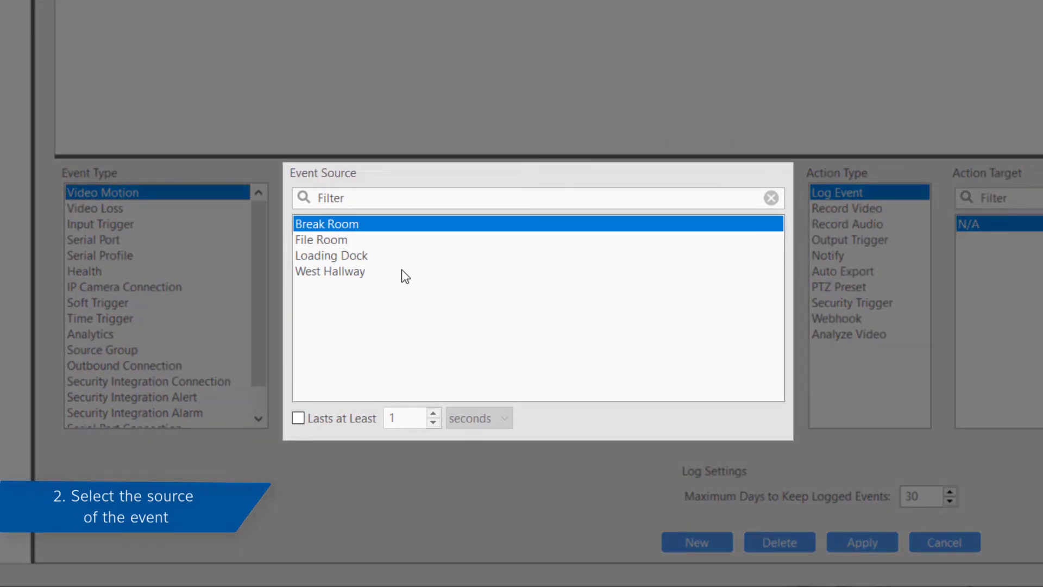
pyautogui.moveTo(402, 249)
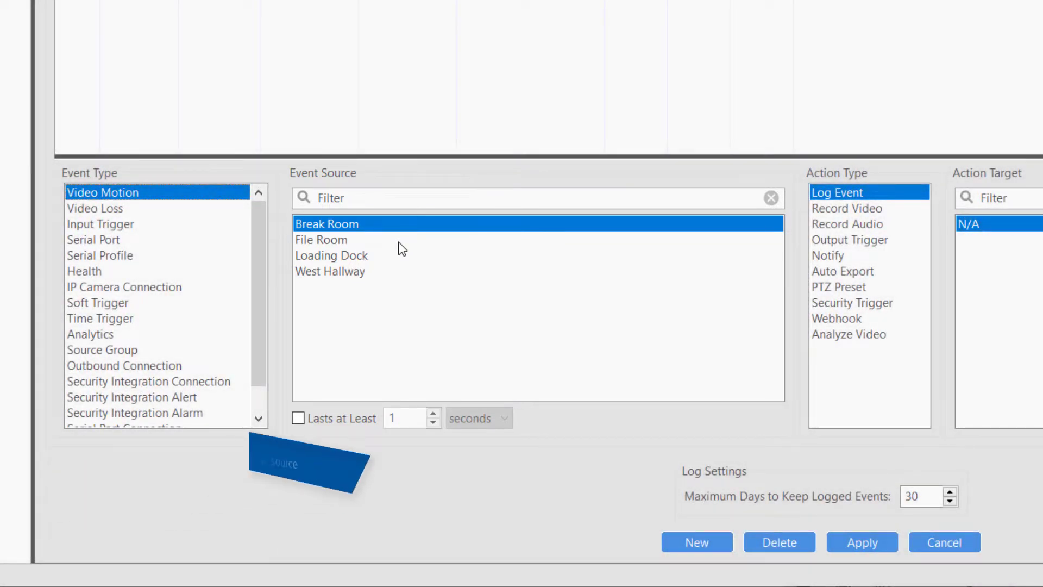
pyautogui.click(322, 239)
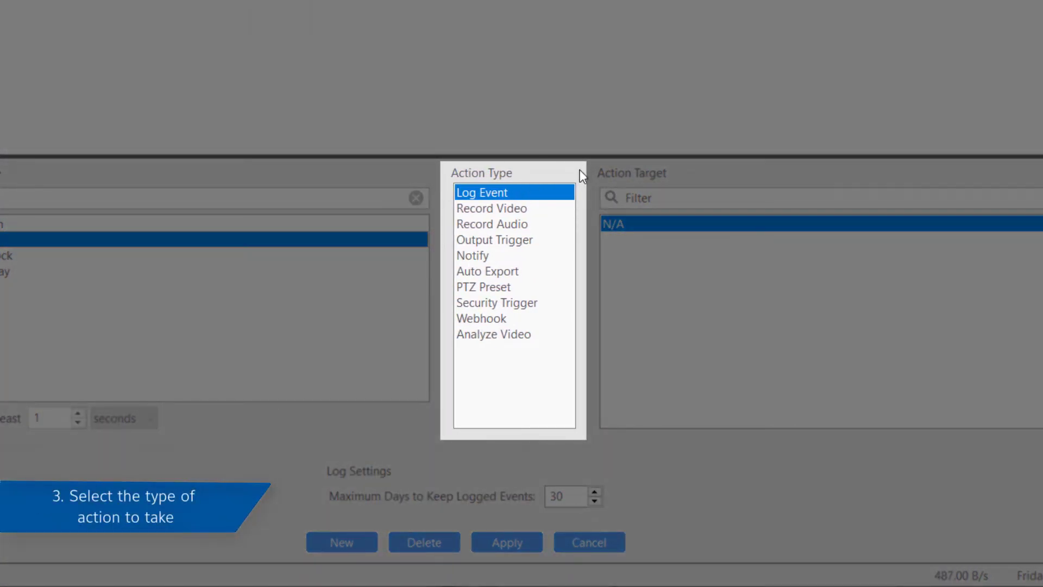
# Preview Record Video, Record Audio and Notify targets, then settle on Record Video as the action
pyautogui.click(491, 208)
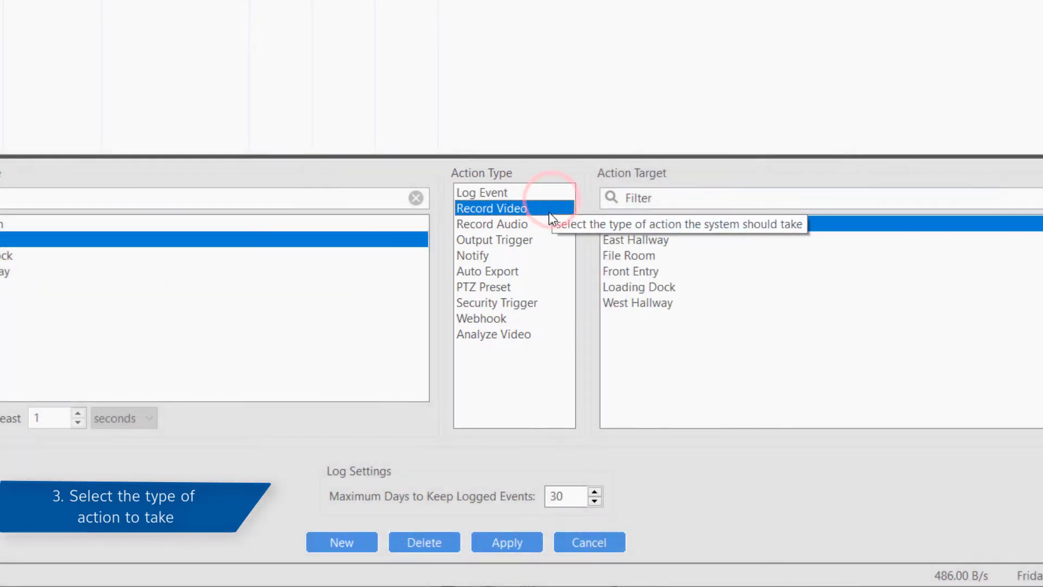
pyautogui.click(492, 224)
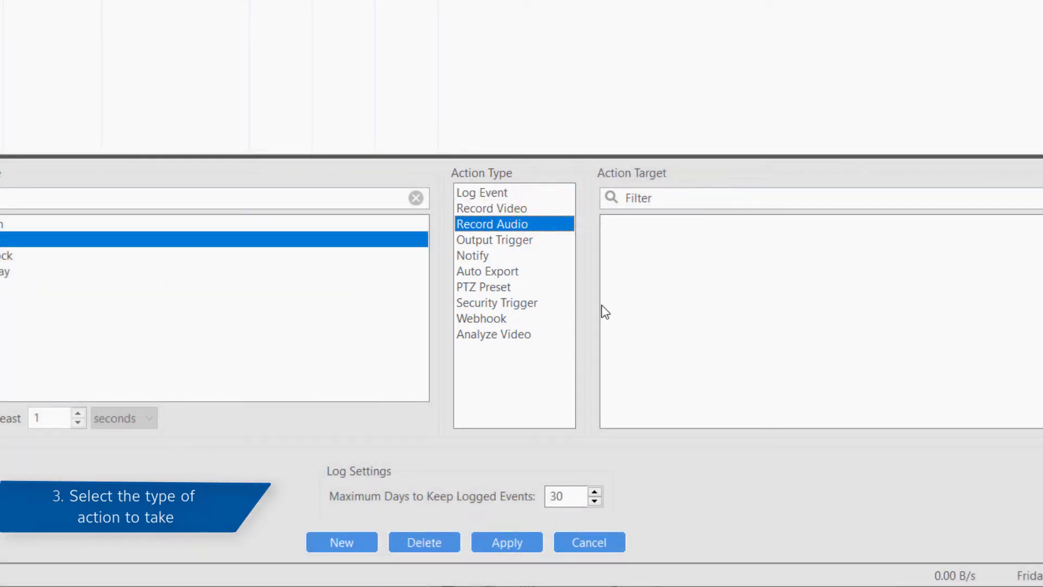
pyautogui.click(473, 255)
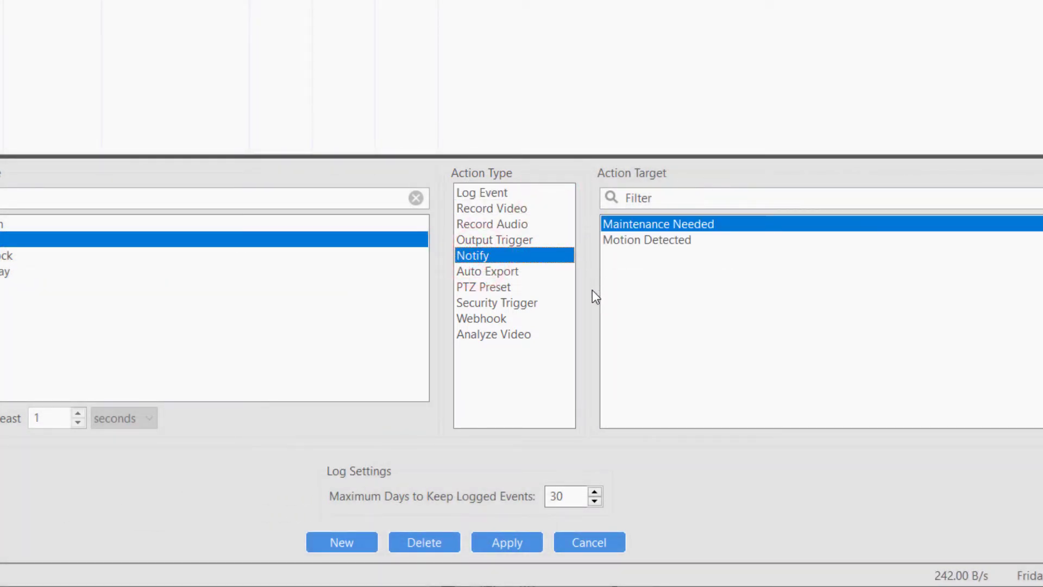
pyautogui.click(482, 286)
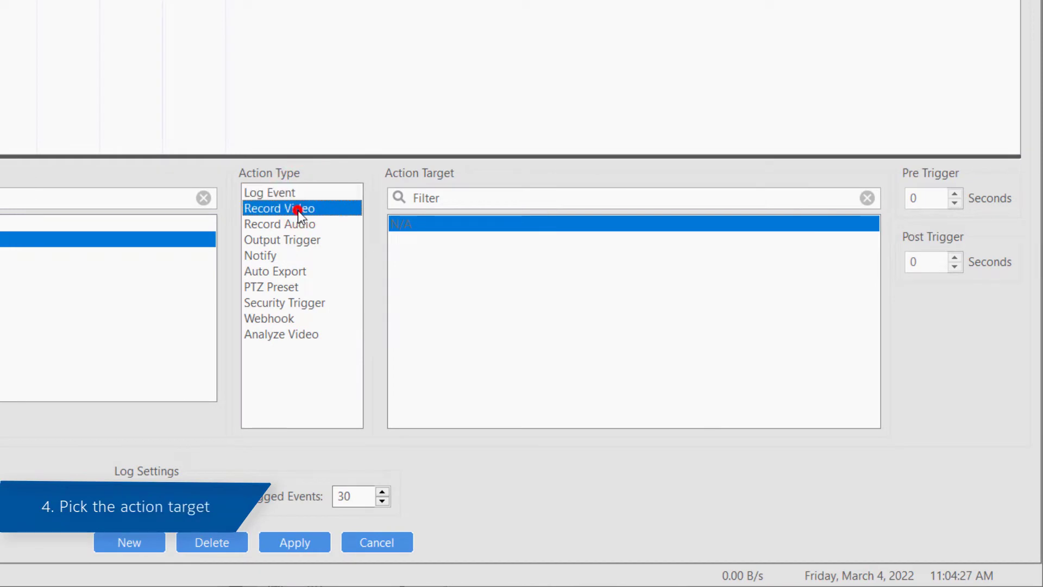
# Switch the action to Output Trigger targeting the Illustra Essentials4 2MP Bullet output alarm
pyautogui.click(295, 207)
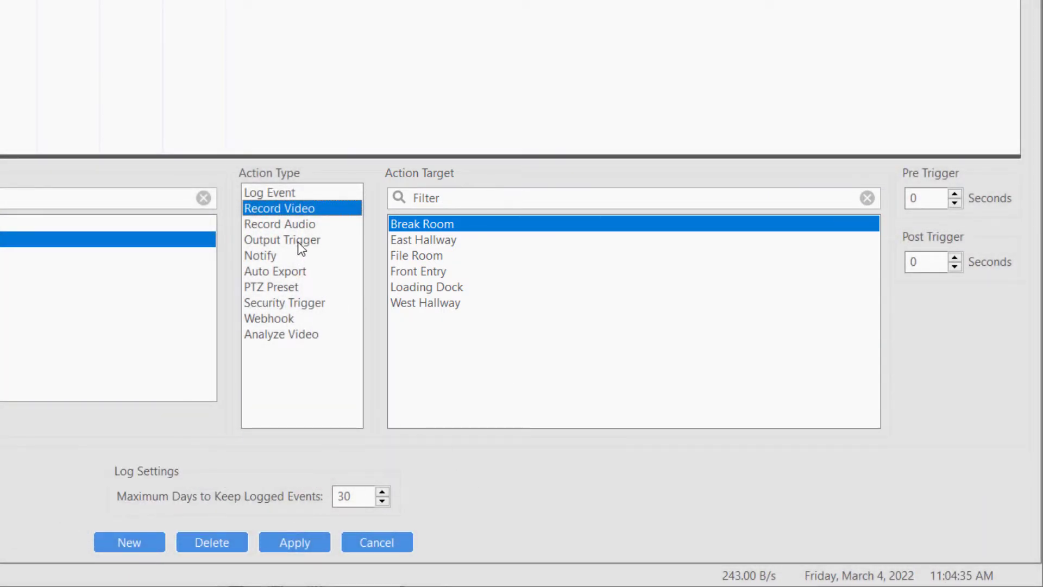
pyautogui.click(281, 239)
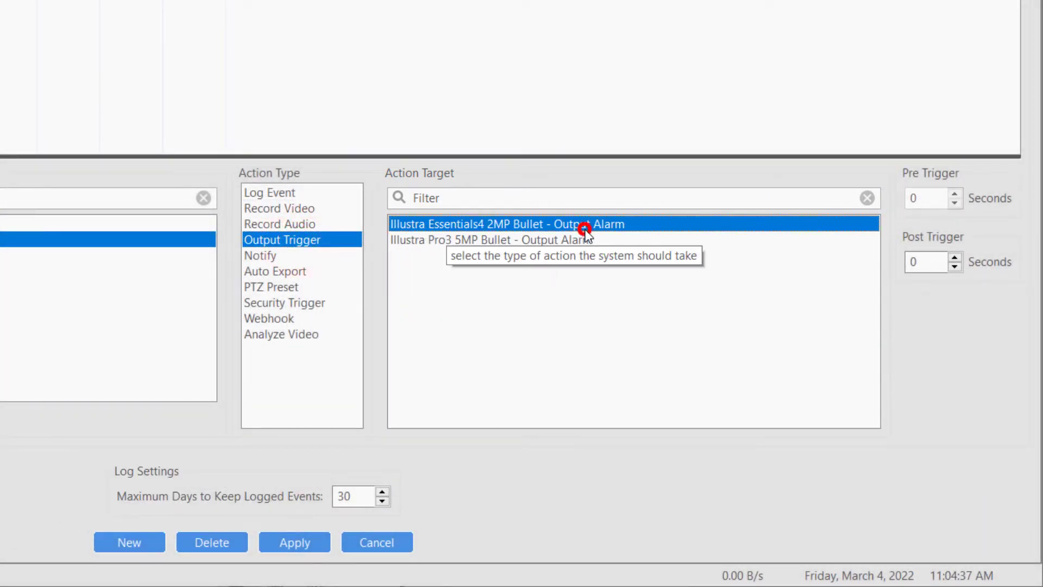
pyautogui.moveTo(508, 489)
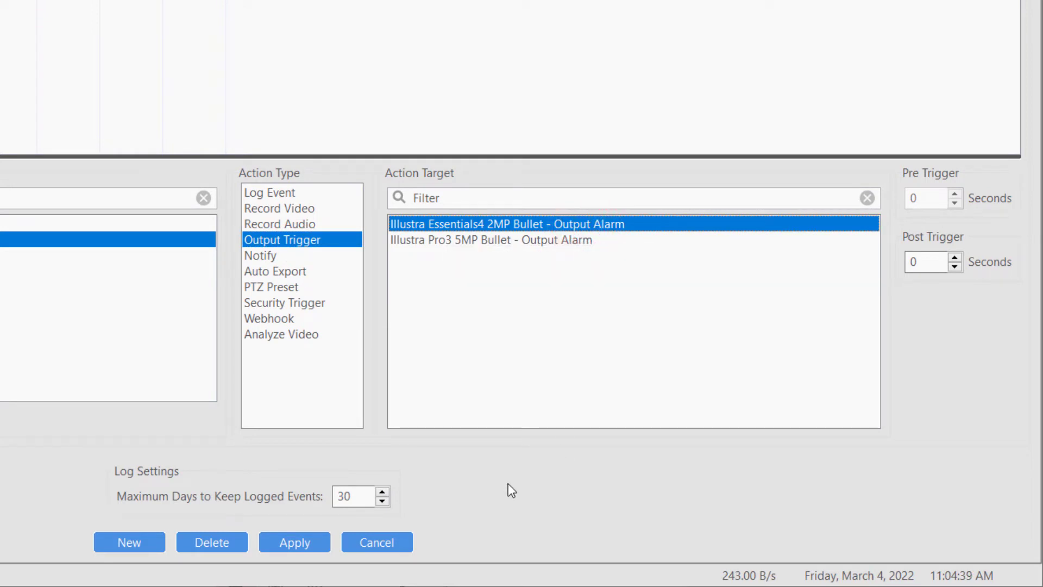
pyautogui.moveTo(330, 313)
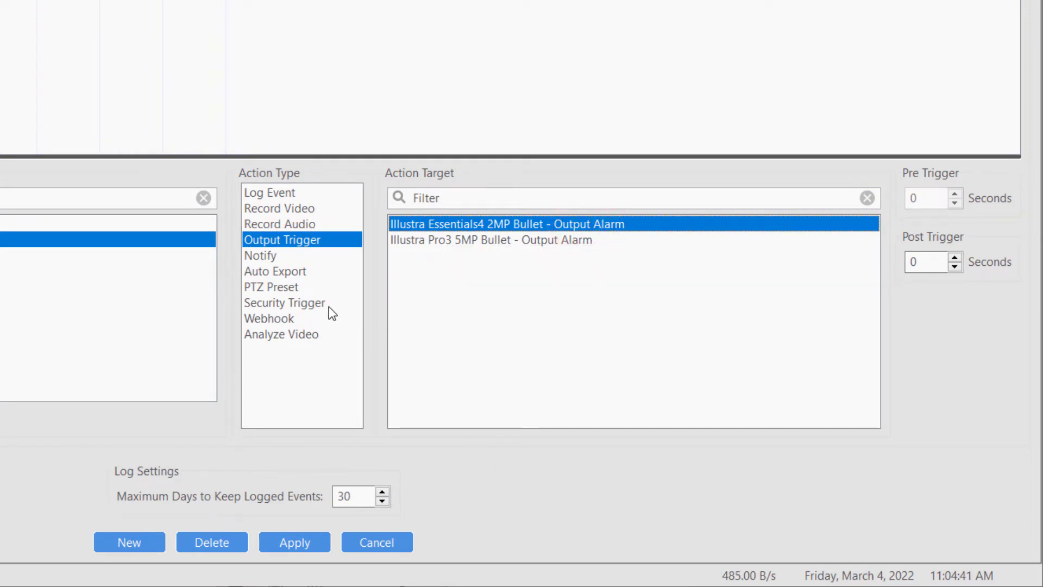
# Change the action to Notify with the Maintenance Needed notification as target
pyautogui.click(276, 255)
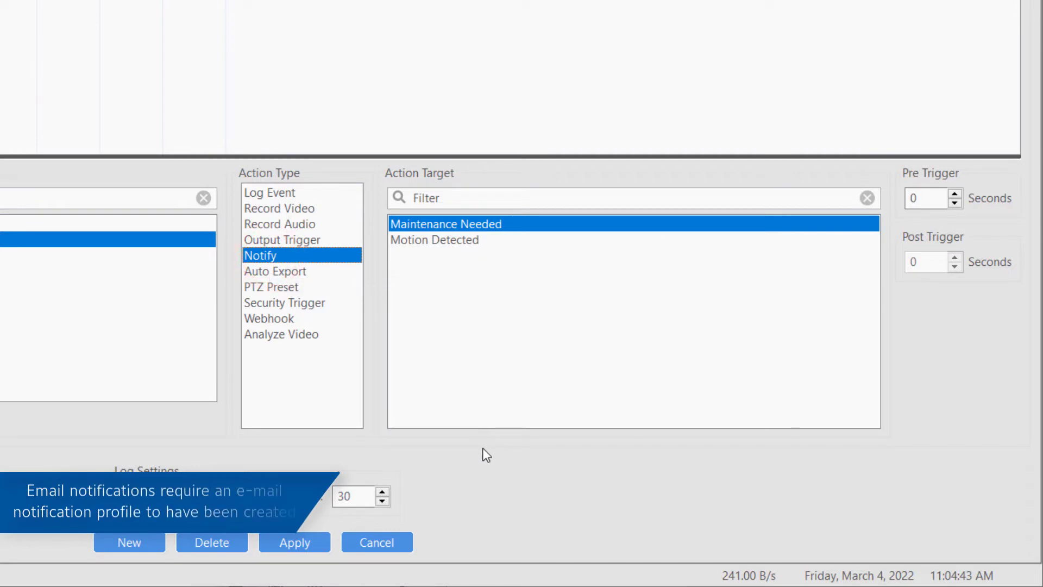
pyautogui.moveTo(532, 287)
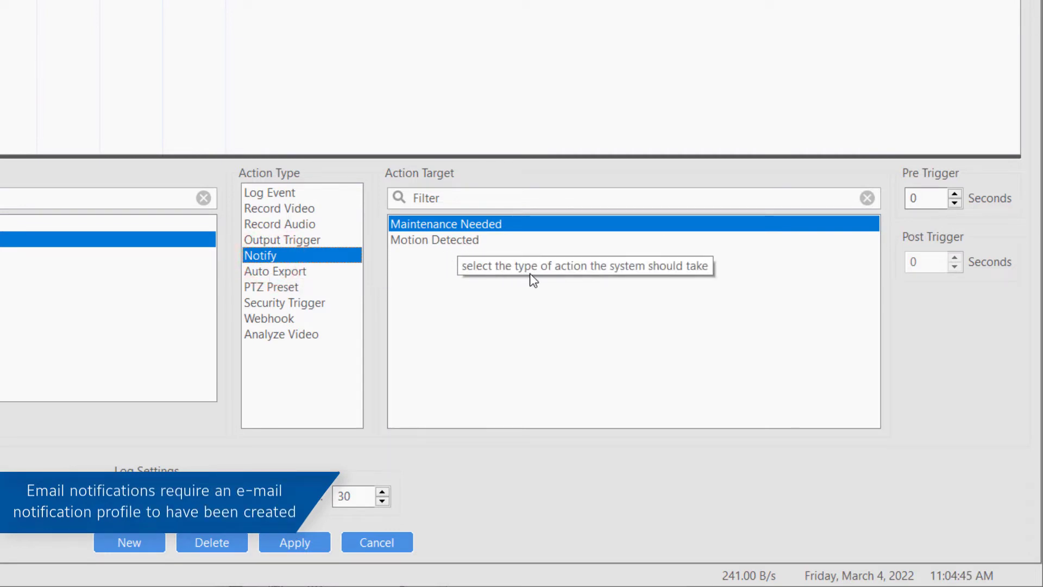
pyautogui.moveTo(534, 327)
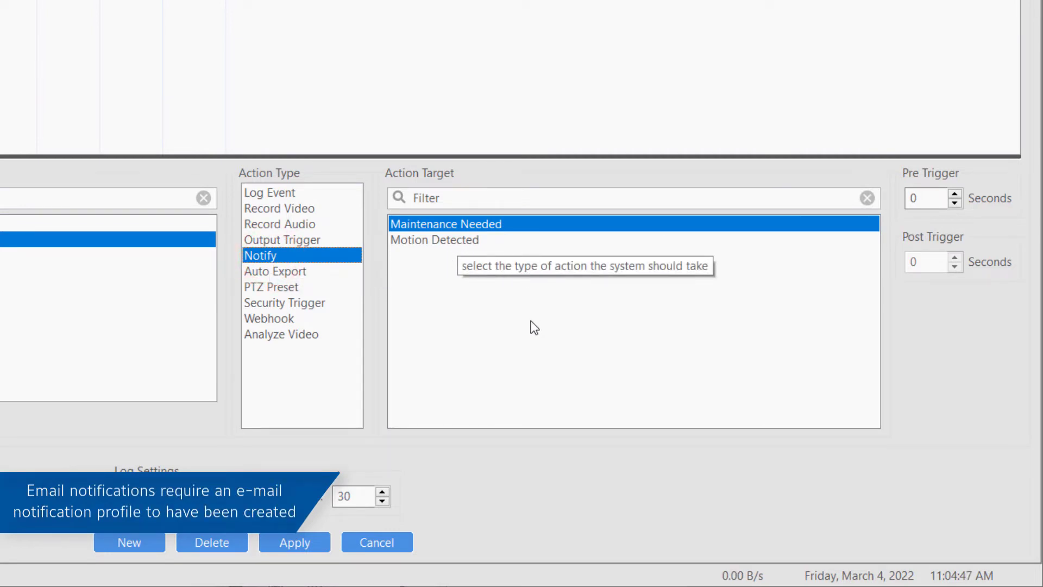
pyautogui.moveTo(515, 454)
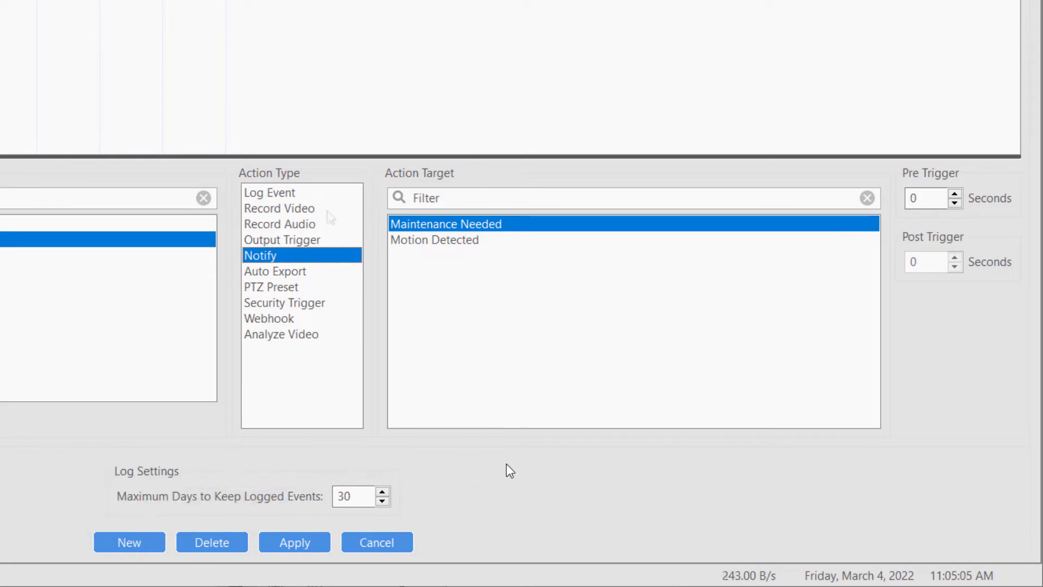
# Record Break Room video with 5-second post trigger, keep logged events 25 days, and apply the rule
pyautogui.click(279, 207)
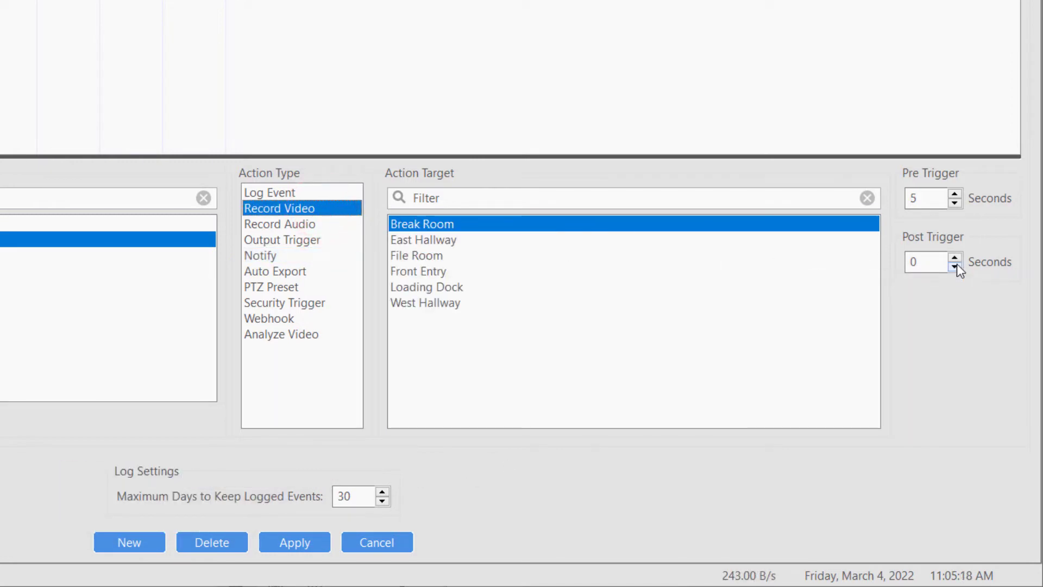
pyautogui.click(954, 257)
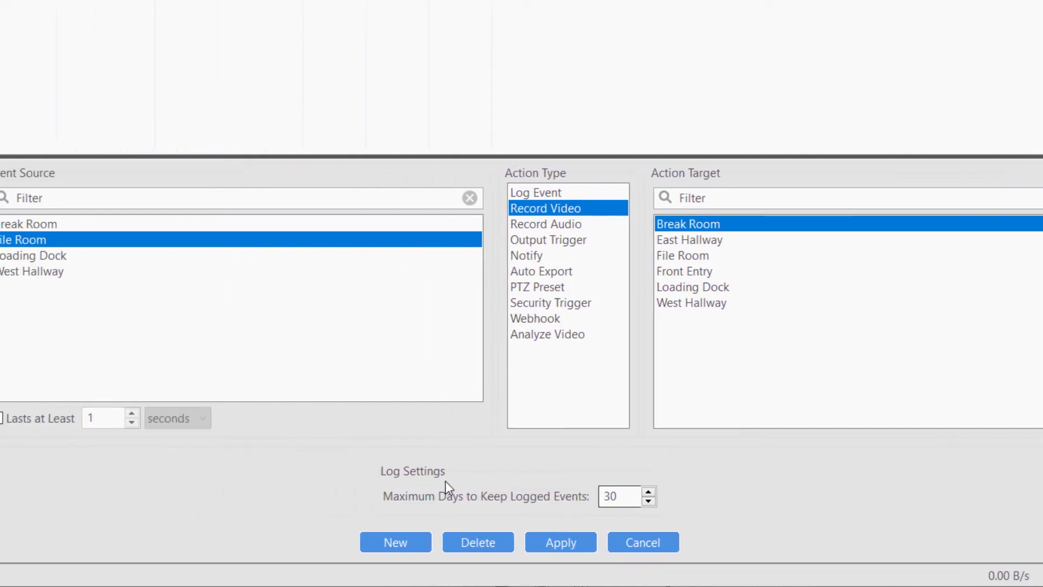
pyautogui.click(649, 505)
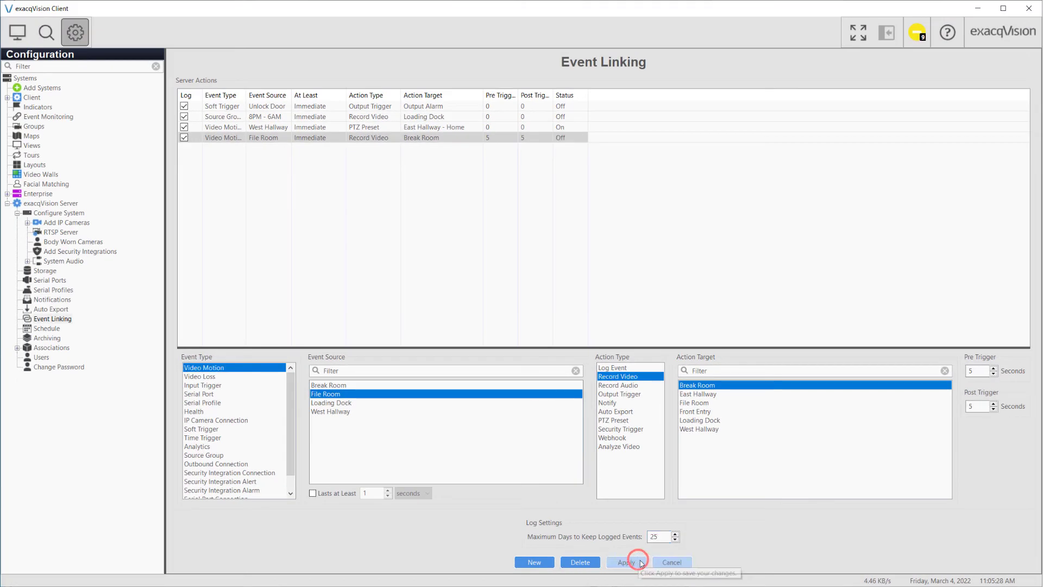
pyautogui.click(626, 562)
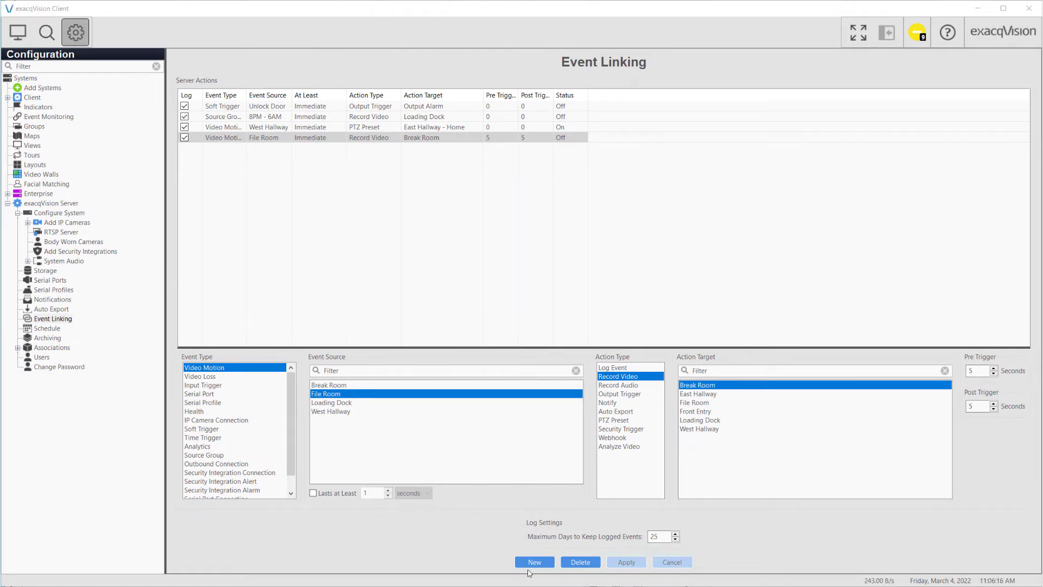
# Add a new rule with Source Group as event type and begin creating a new source group
pyautogui.click(535, 562)
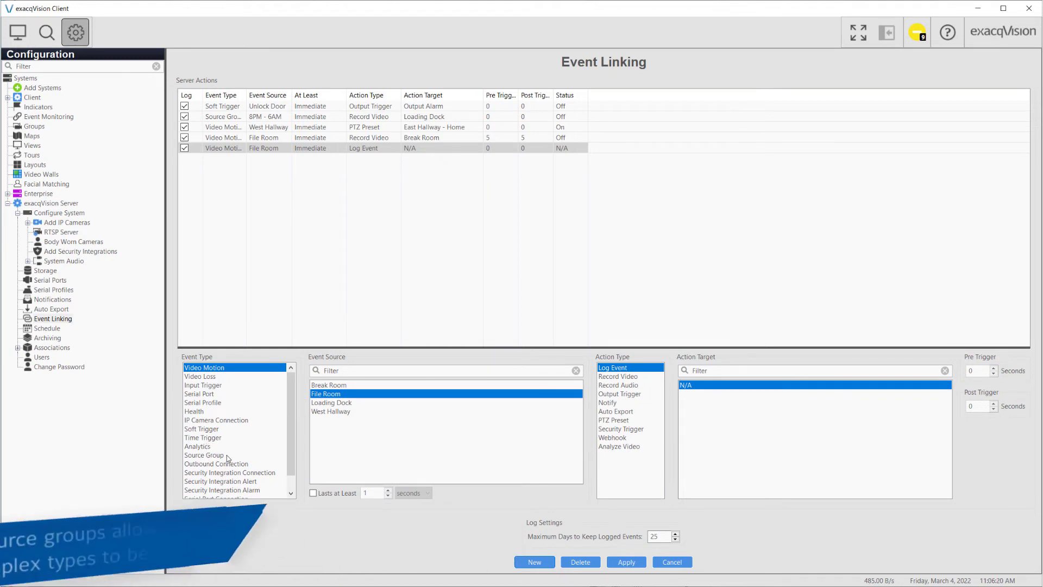
pyautogui.click(204, 454)
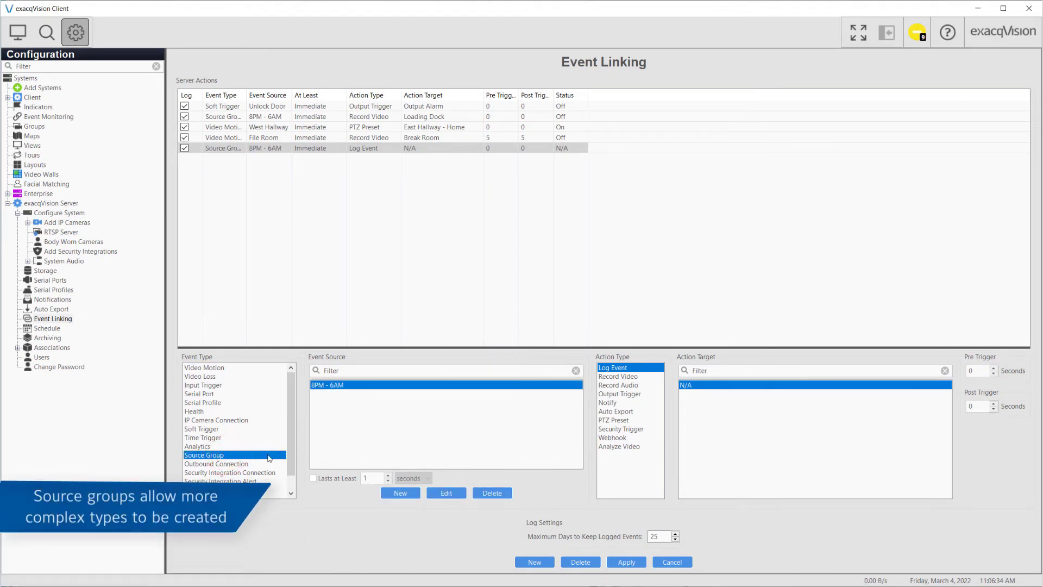
pyautogui.click(400, 494)
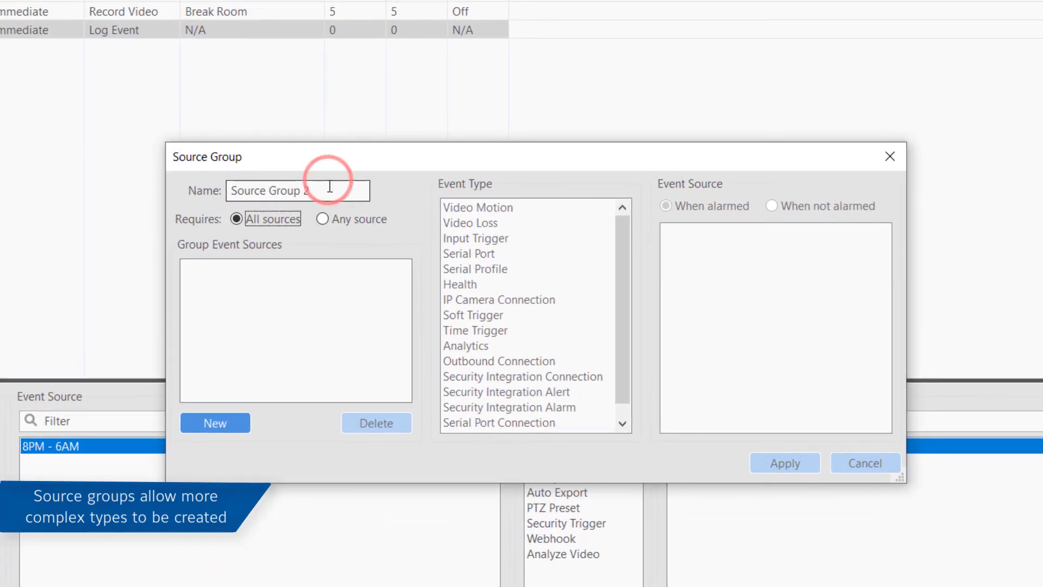
# Name the new source group 'Weekends 9am - 10pm'
pyautogui.tripleClick(296, 190)
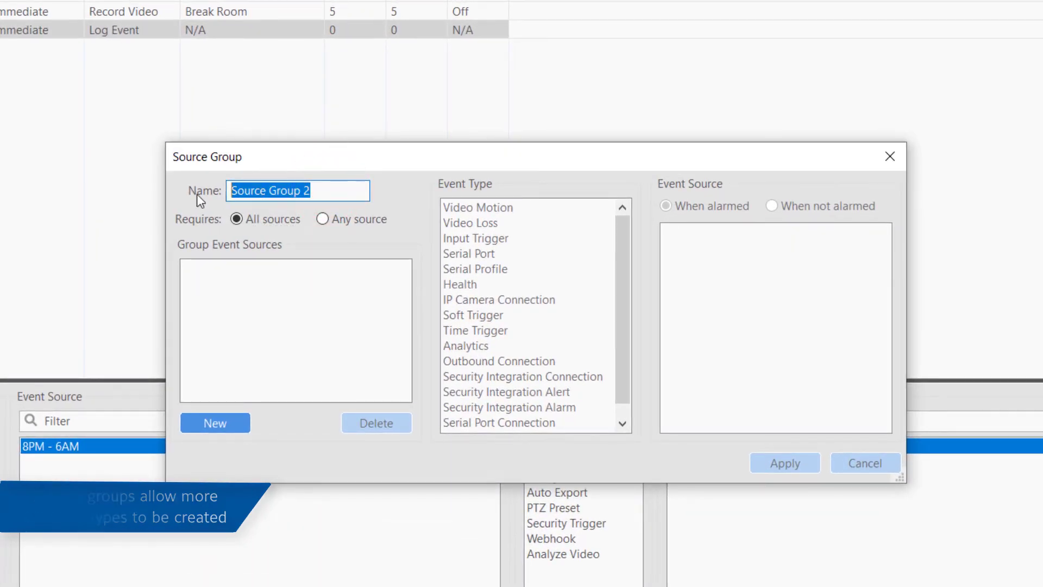
pyautogui.write('Weekend')
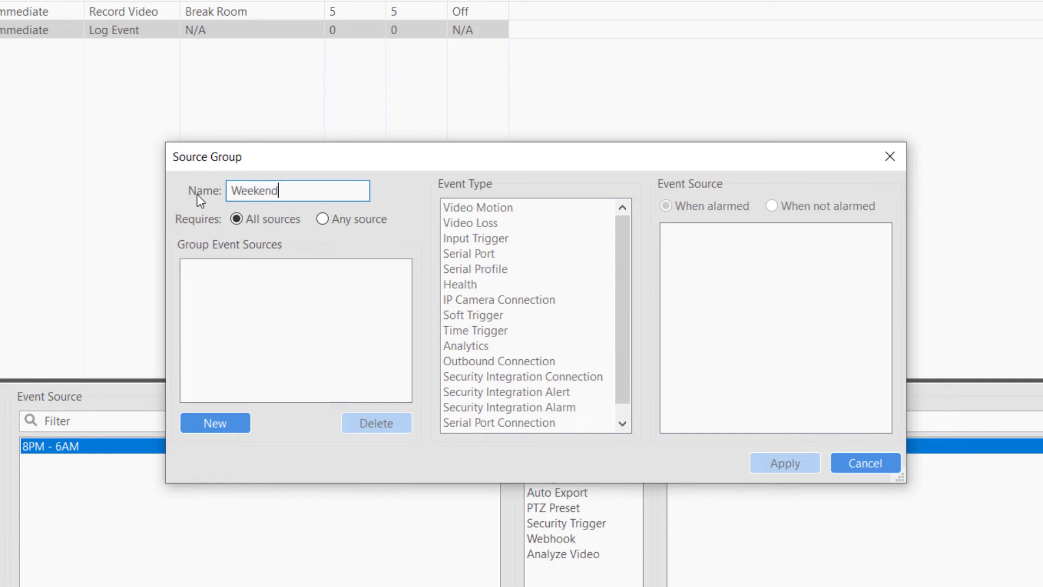
pyautogui.write('s')
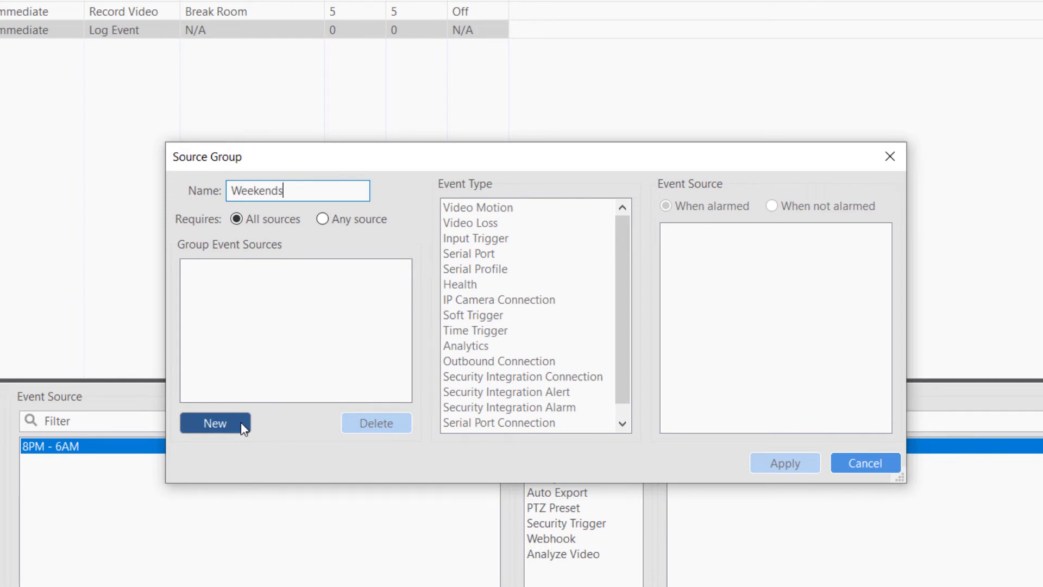
pyautogui.write('9')
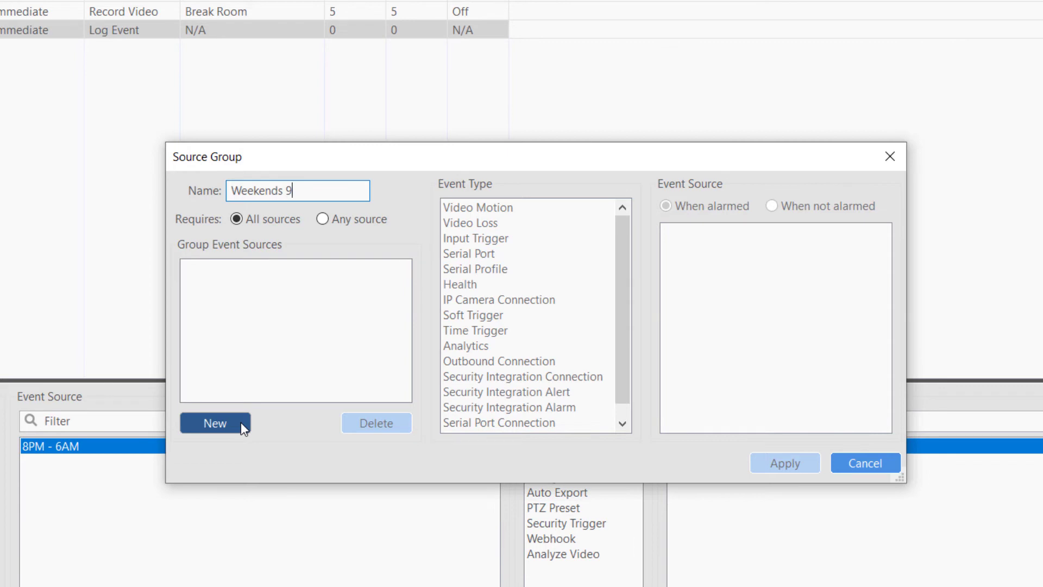
pyautogui.write('am -')
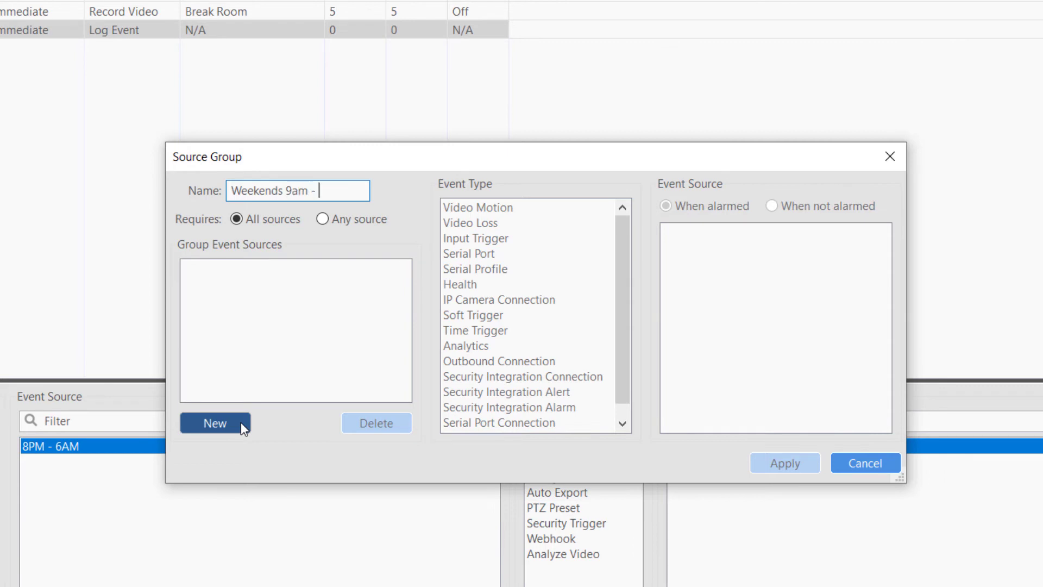
pyautogui.write('10pm')
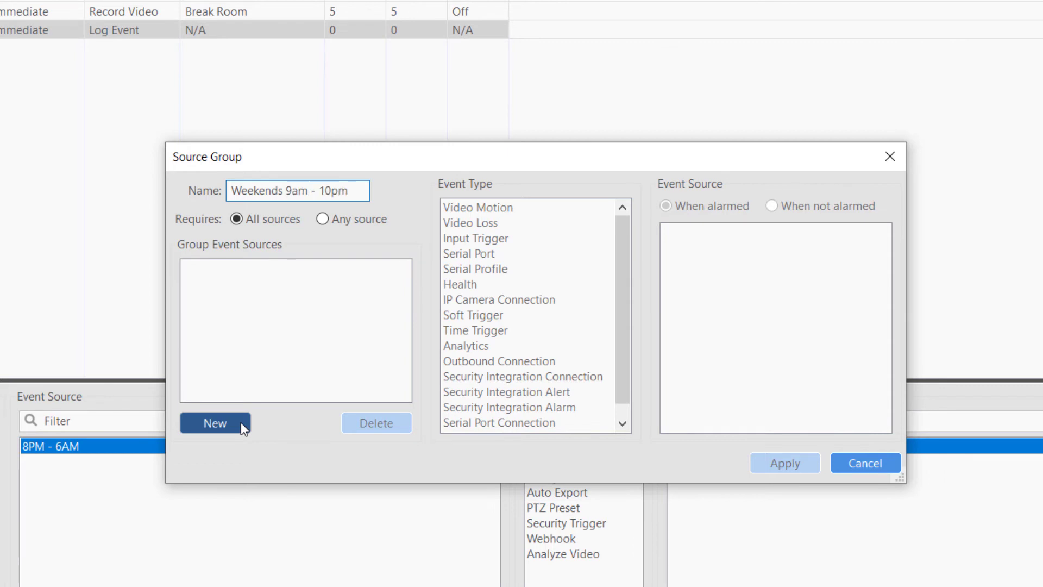
# Add West Hallway video motion to the group plus a second source set to Time Trigger
pyautogui.click(222, 426)
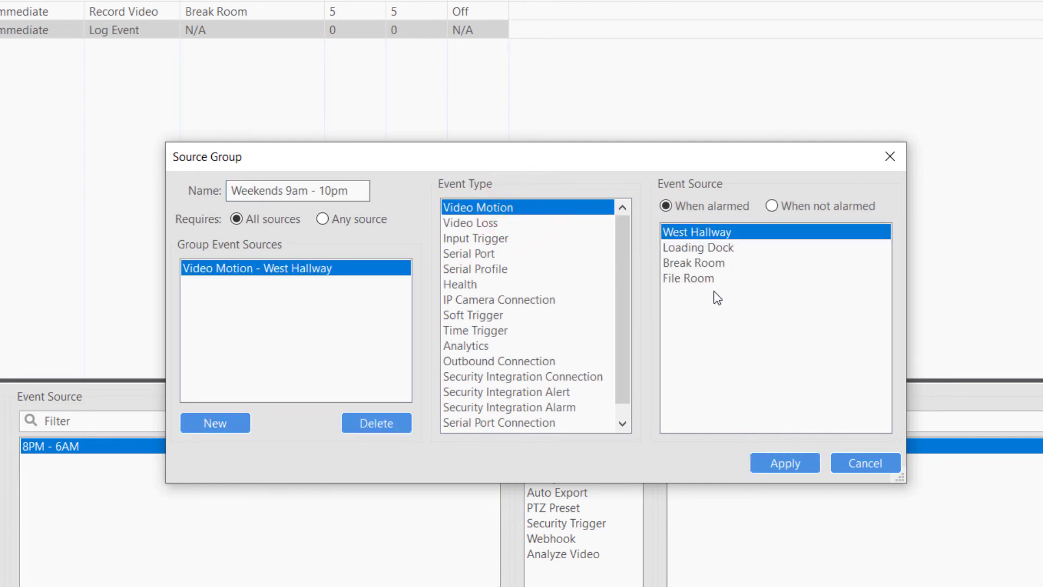
pyautogui.moveTo(330, 463)
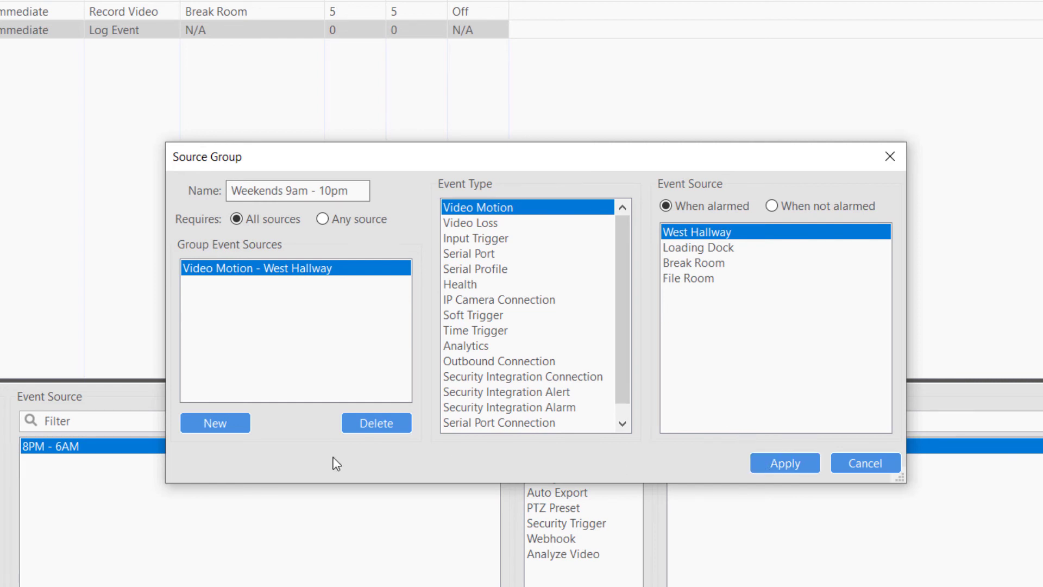
pyautogui.click(215, 423)
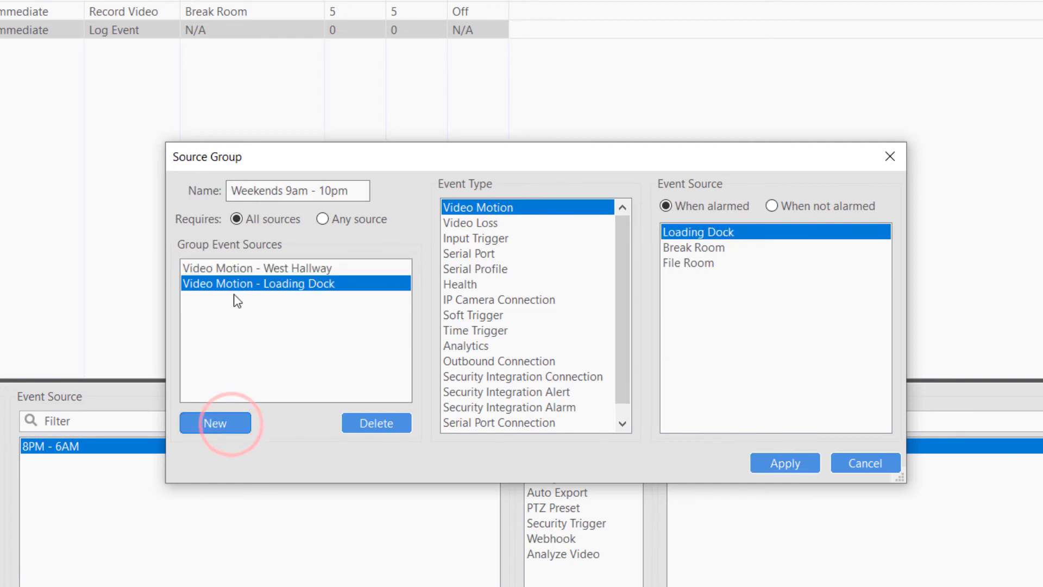
pyautogui.click(476, 331)
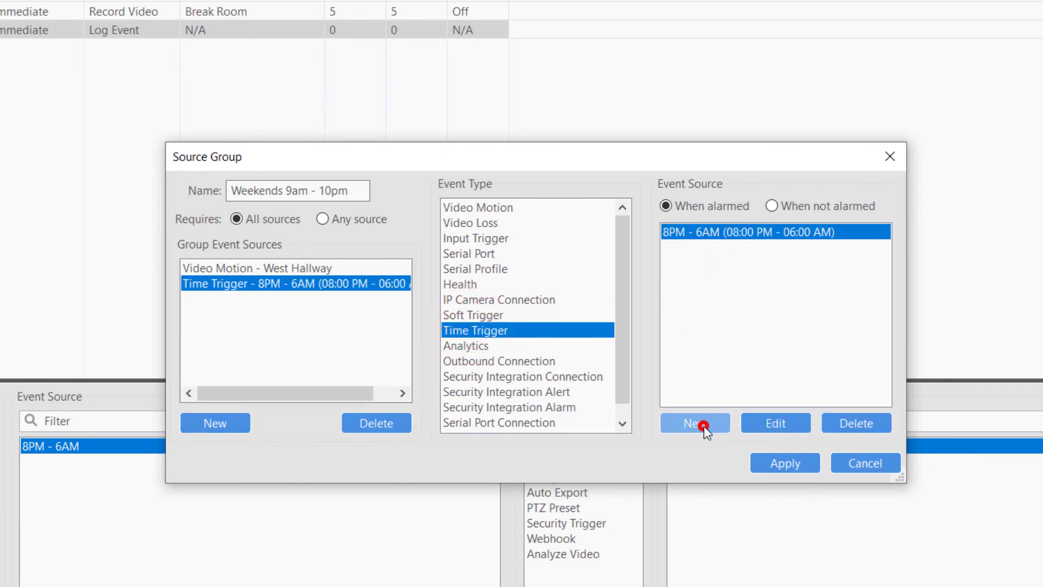
# Create a weekend time trigger from 9:00 AM to 10:00 PM named '9am - 10pm' and apply it
pyautogui.click(696, 423)
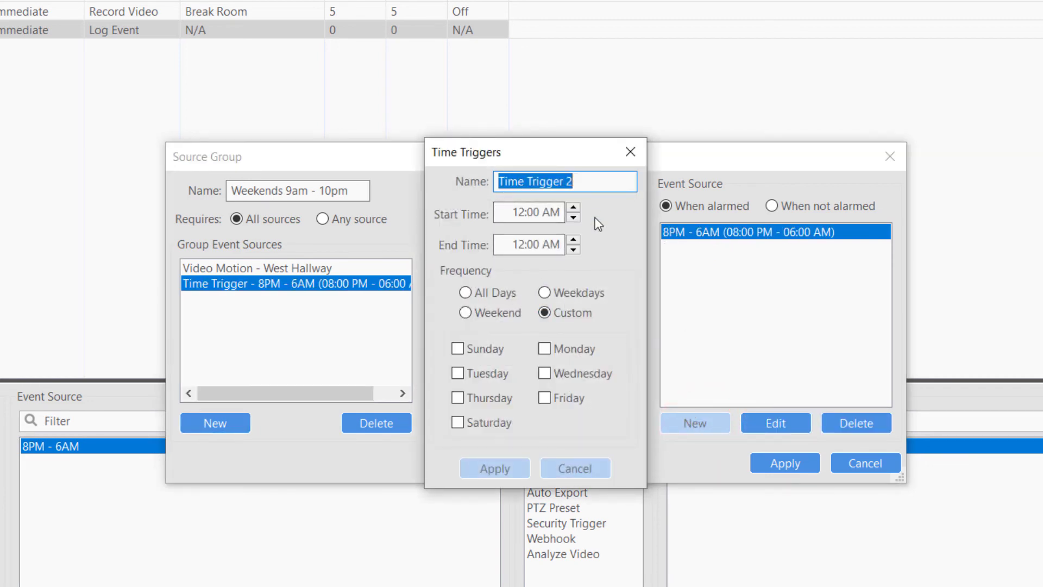
pyautogui.click(525, 212)
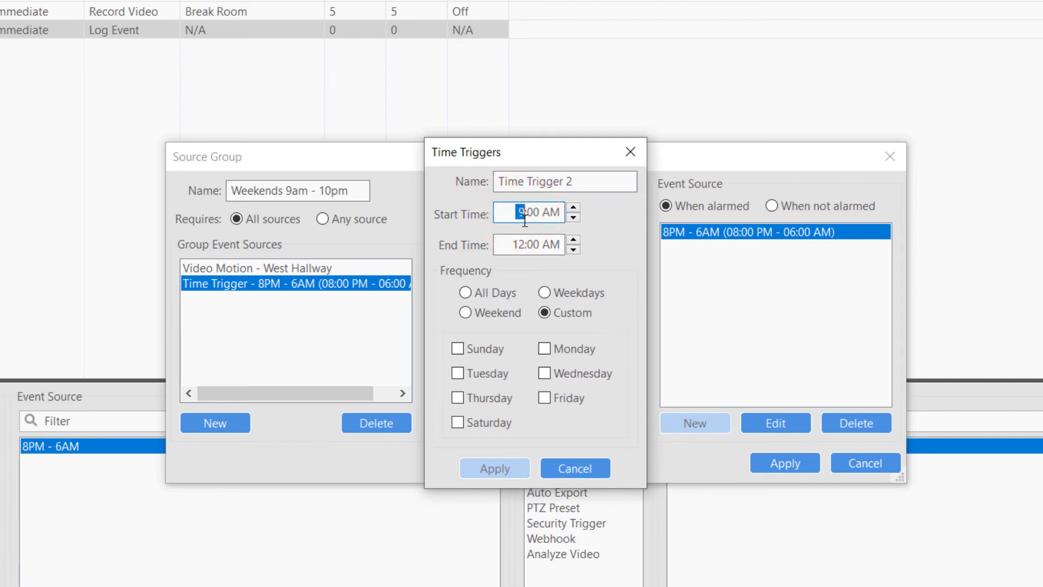
pyautogui.click(520, 244)
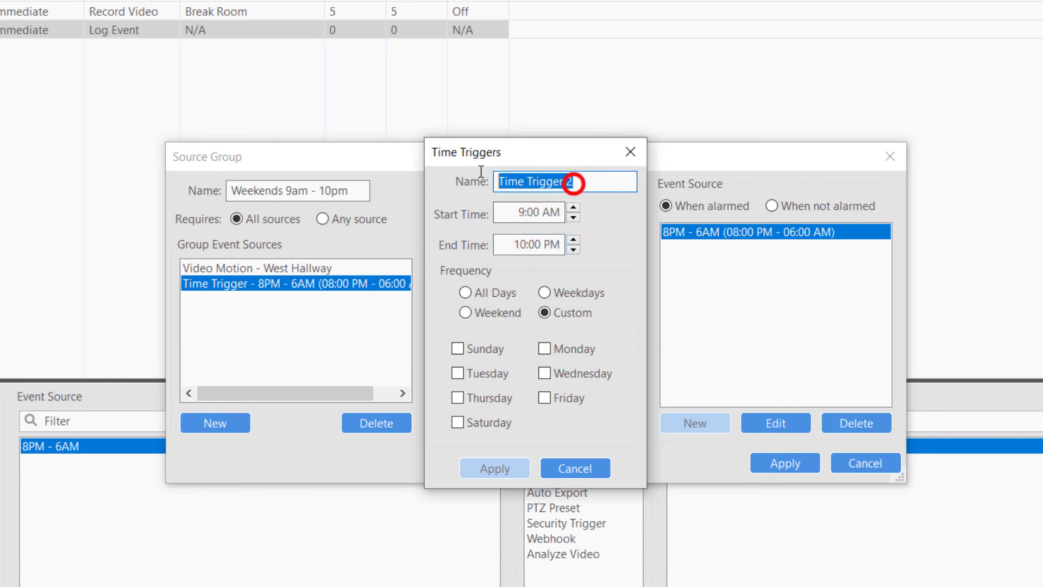
pyautogui.write('9am')
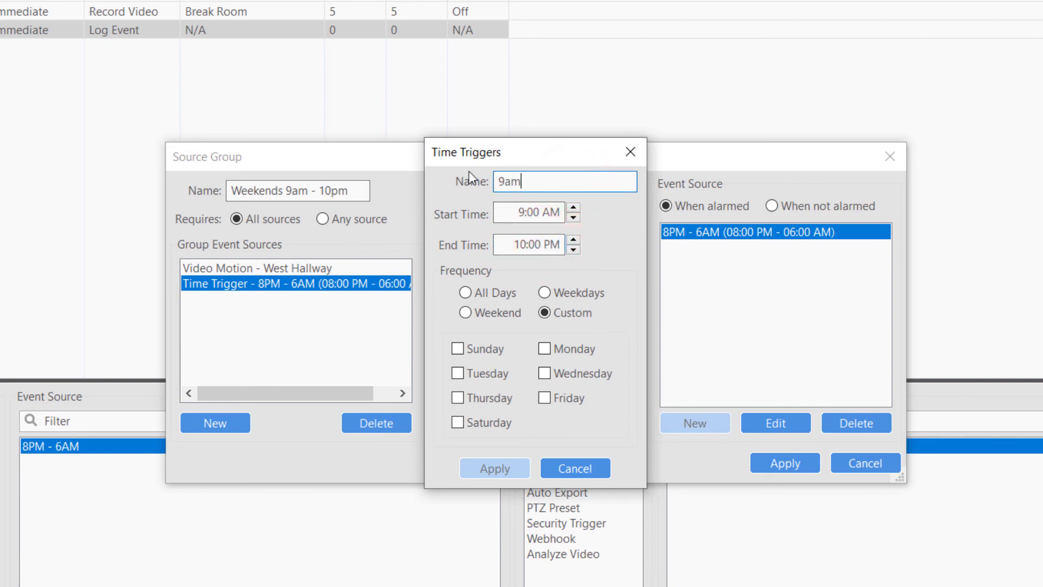
pyautogui.write('- 1')
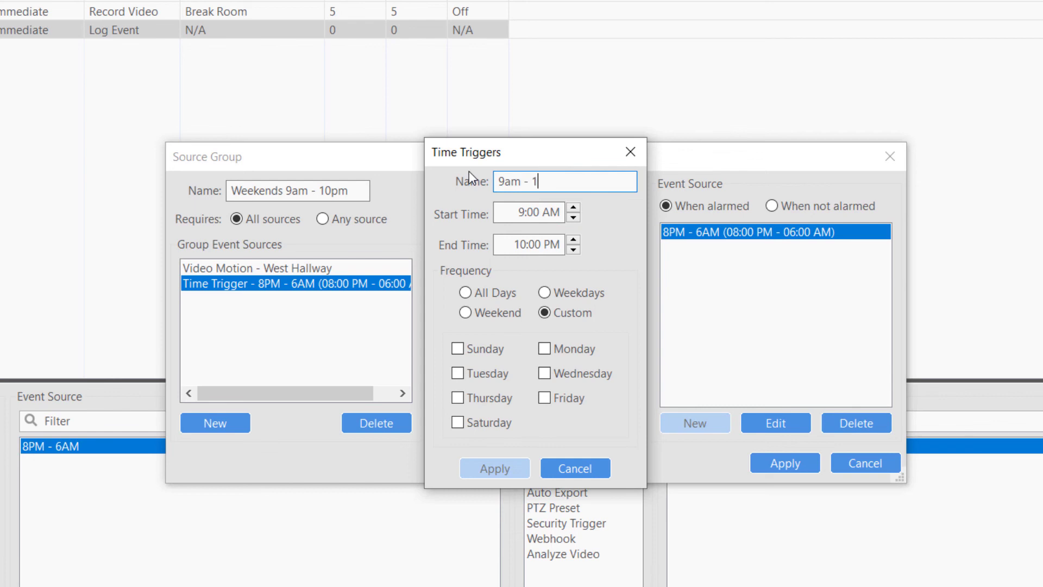
pyautogui.write('0pm')
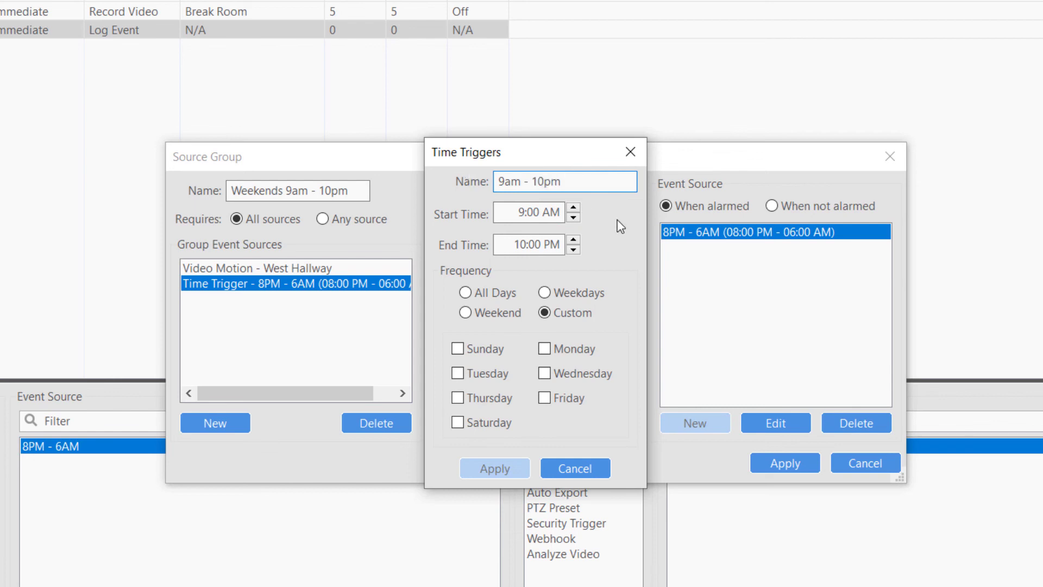
pyautogui.click(465, 313)
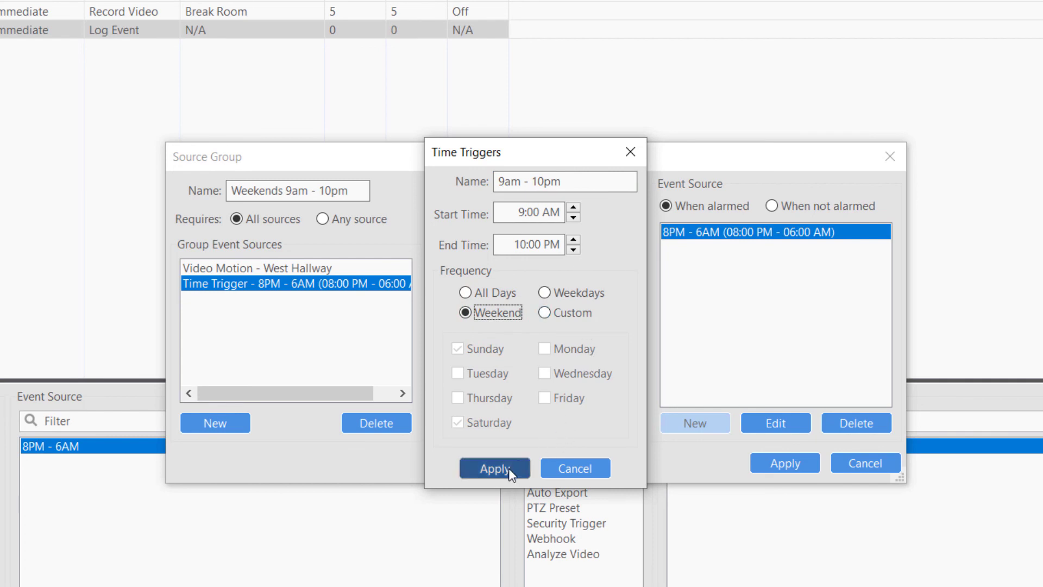
pyautogui.click(494, 468)
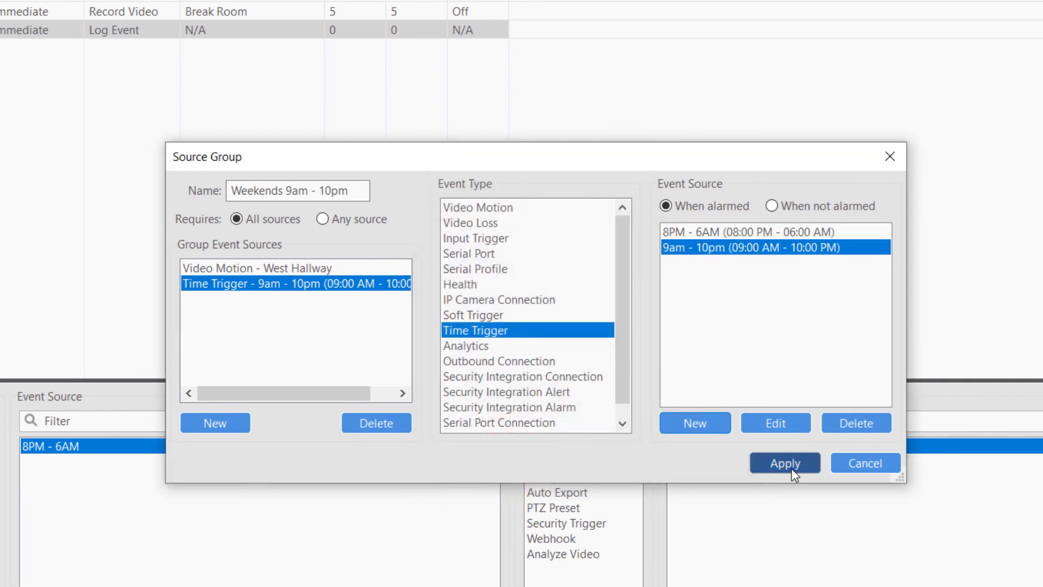
# Apply the Weekends 9am - 10pm source group as the rule's event source
pyautogui.click(784, 463)
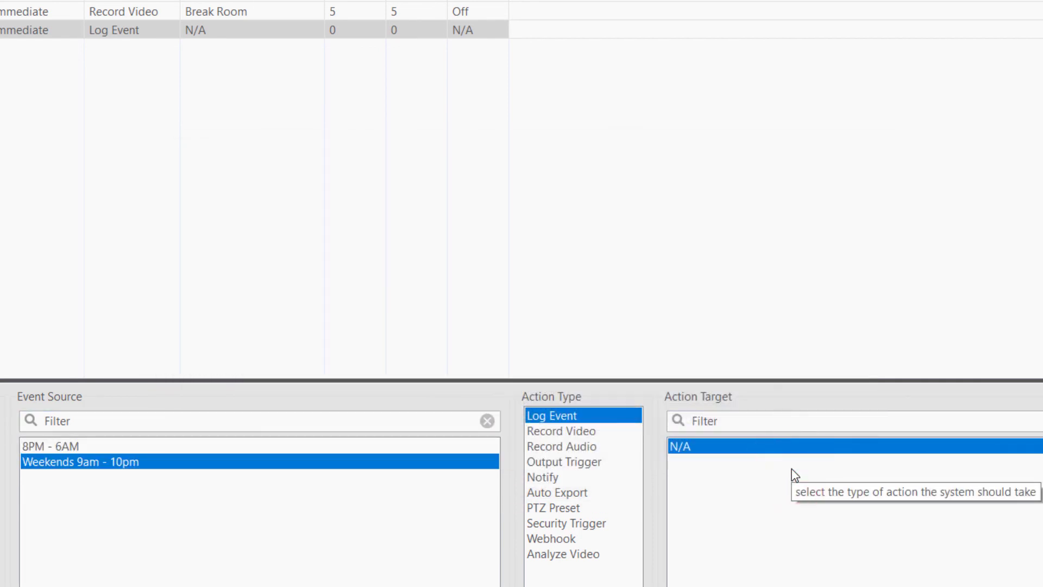